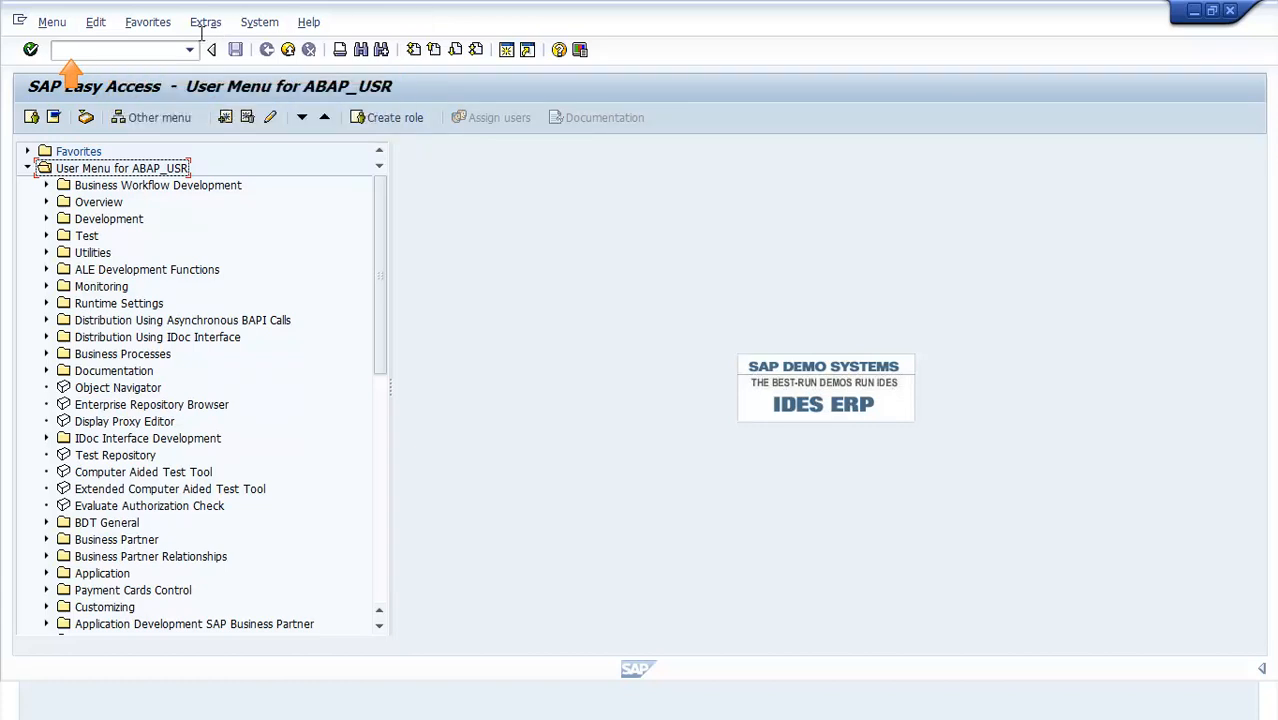
- Run transaction SE11 to reach the ABAP Dictionary initial screen
text(SE11)
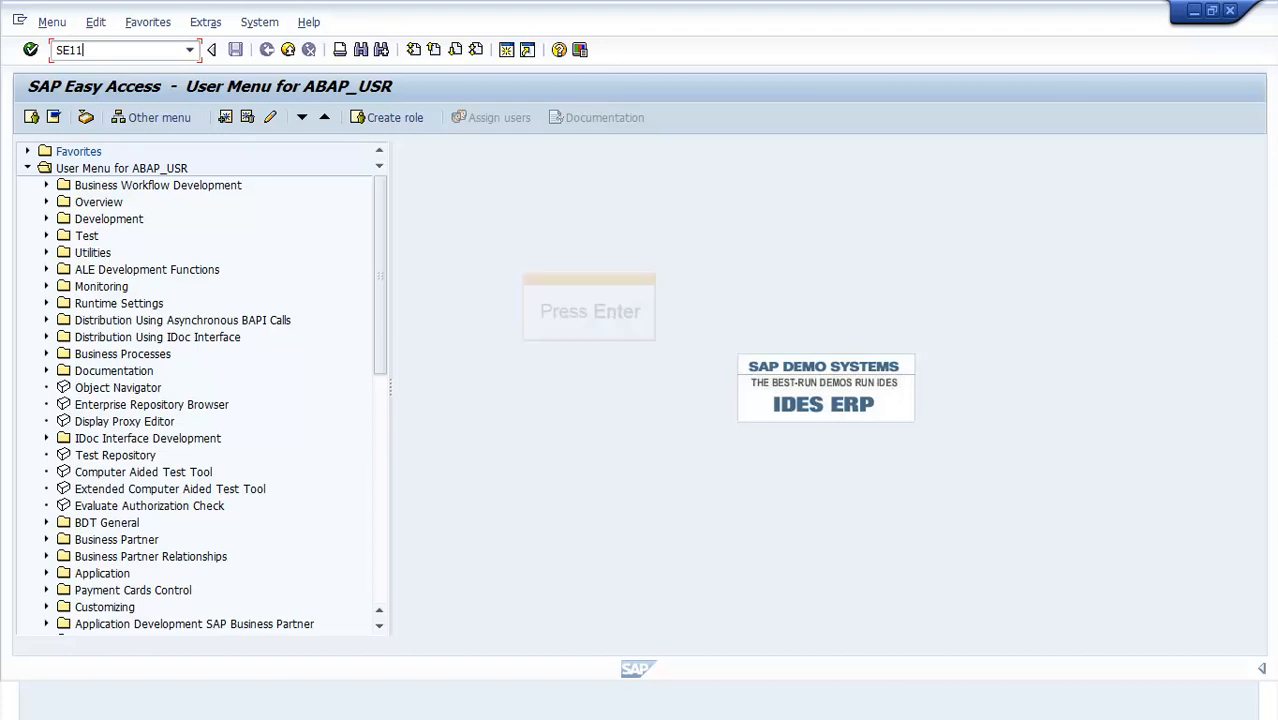
key(Enter)
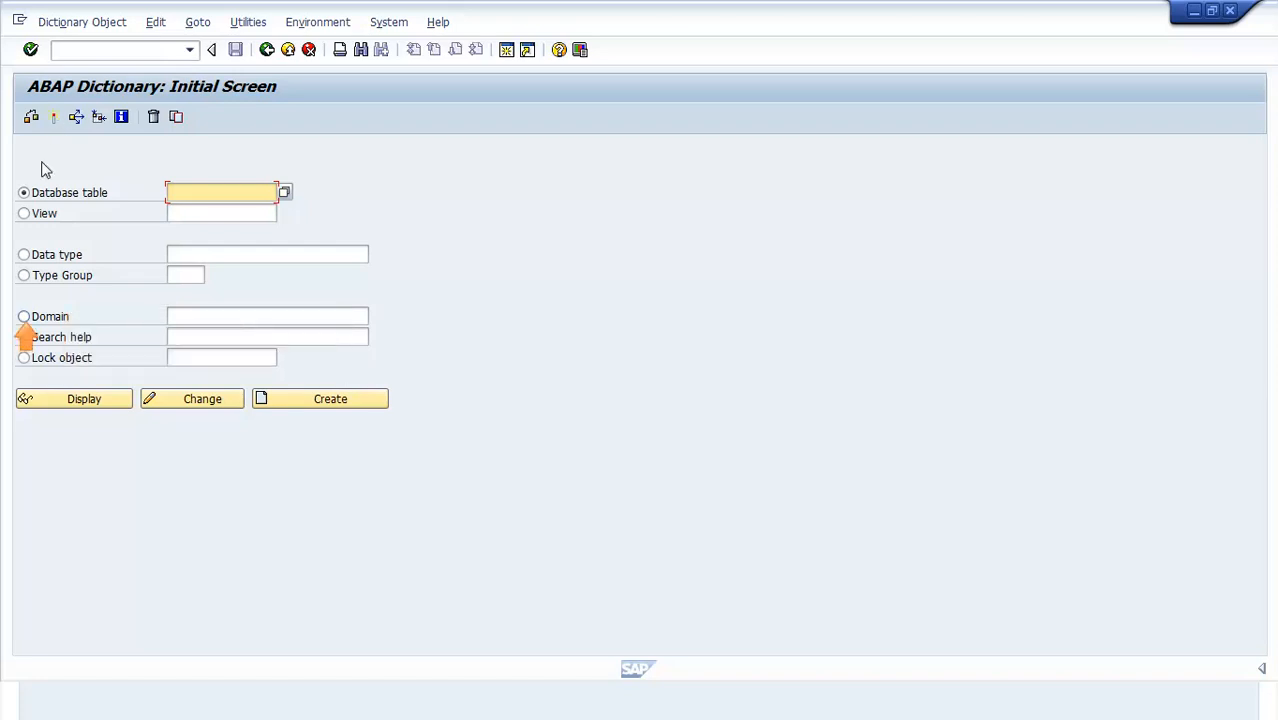
- Create a new Domain object named ZDEMO_DOMAIN from the ABAP Dictionary initial screen
click(24, 316)
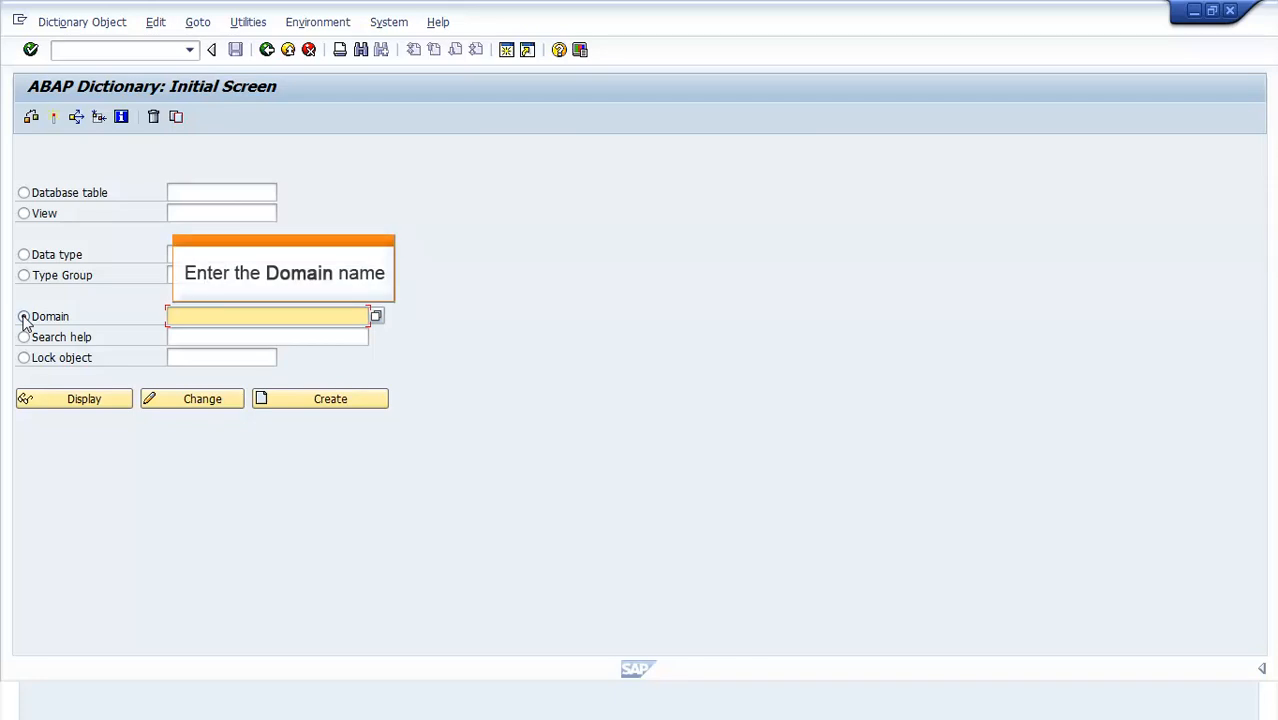
text(ZDEMO_DOMAIN)
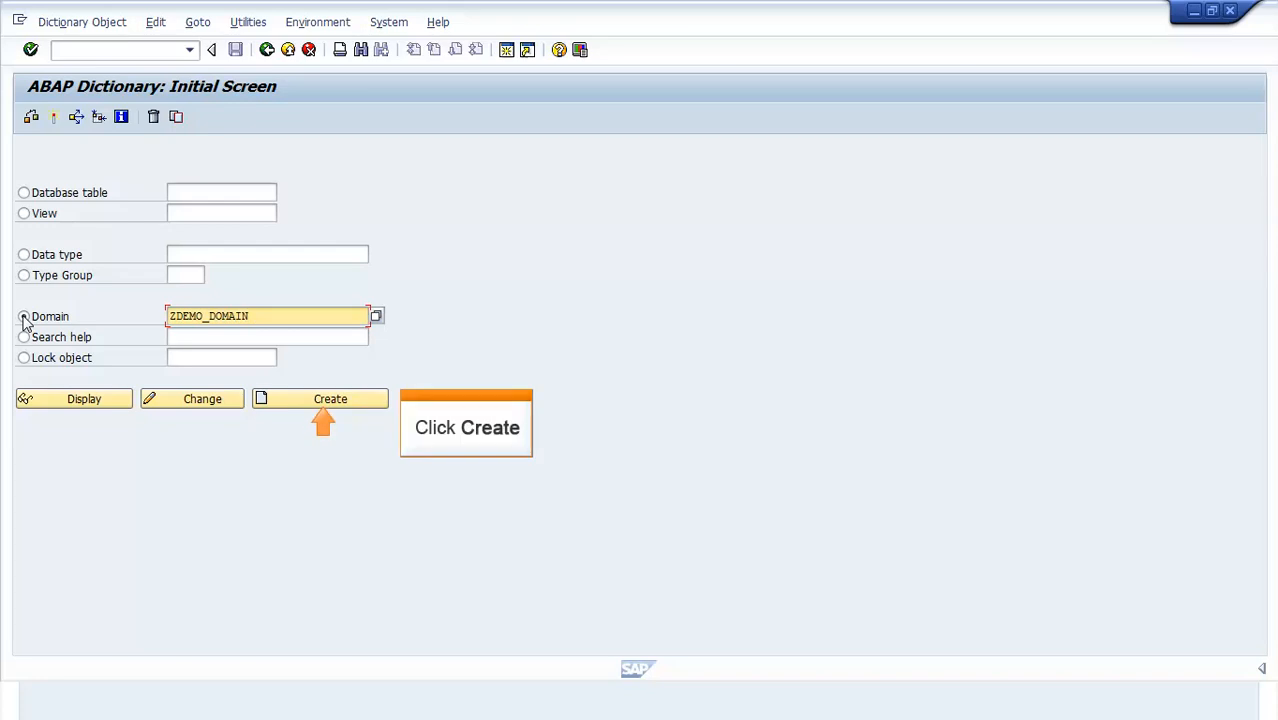
click(24, 316)
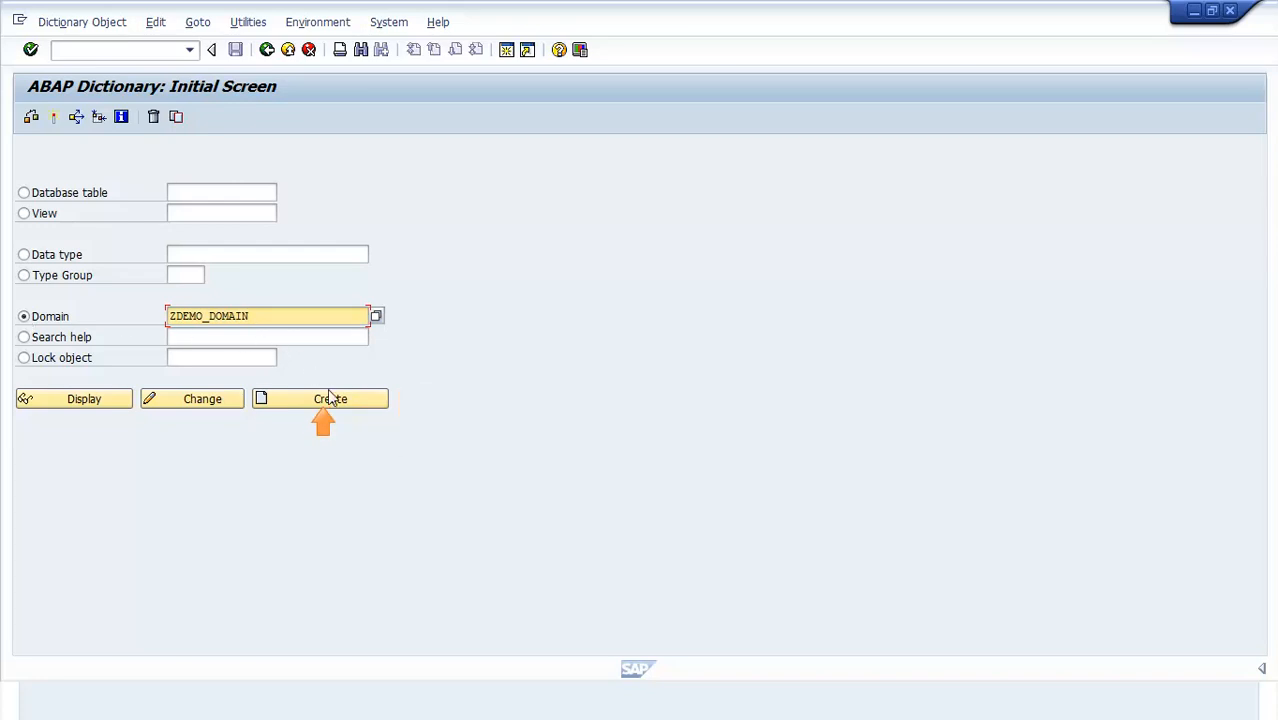
click(320, 398)
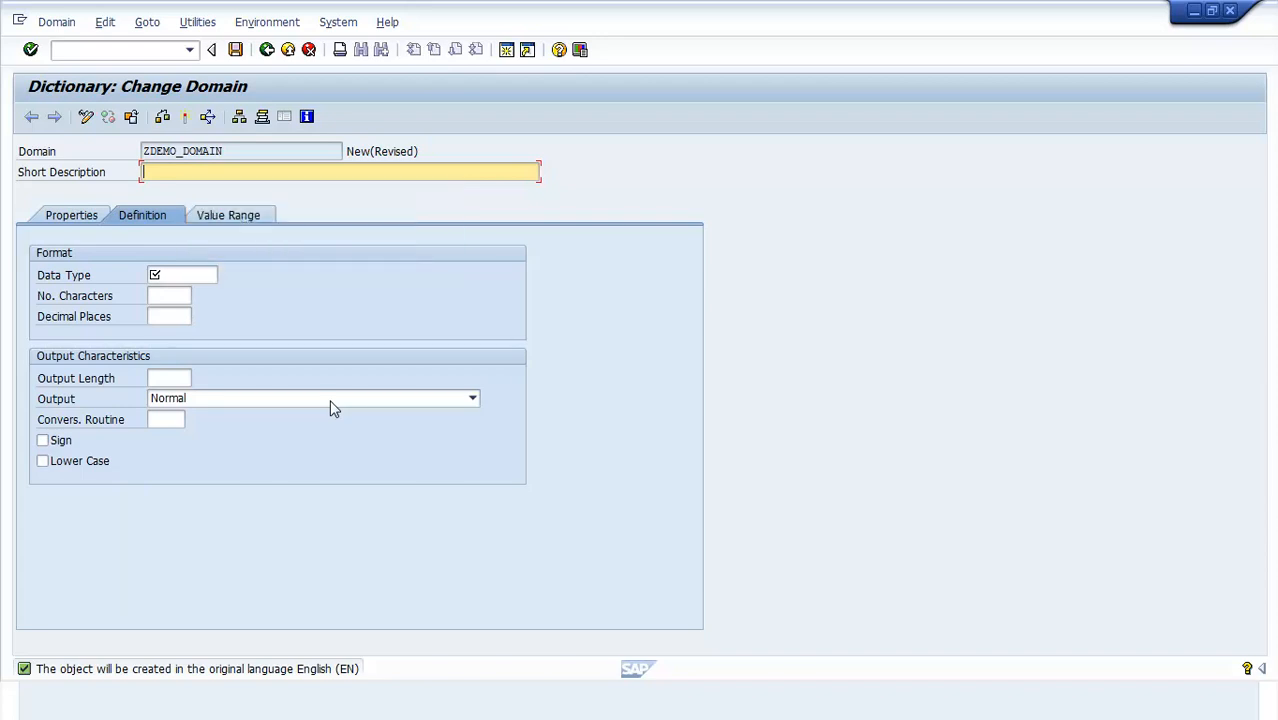
- Describe ZDEMO_DOMAIN as 'Domain' with data type CHAR, 1 character
text(Domain)
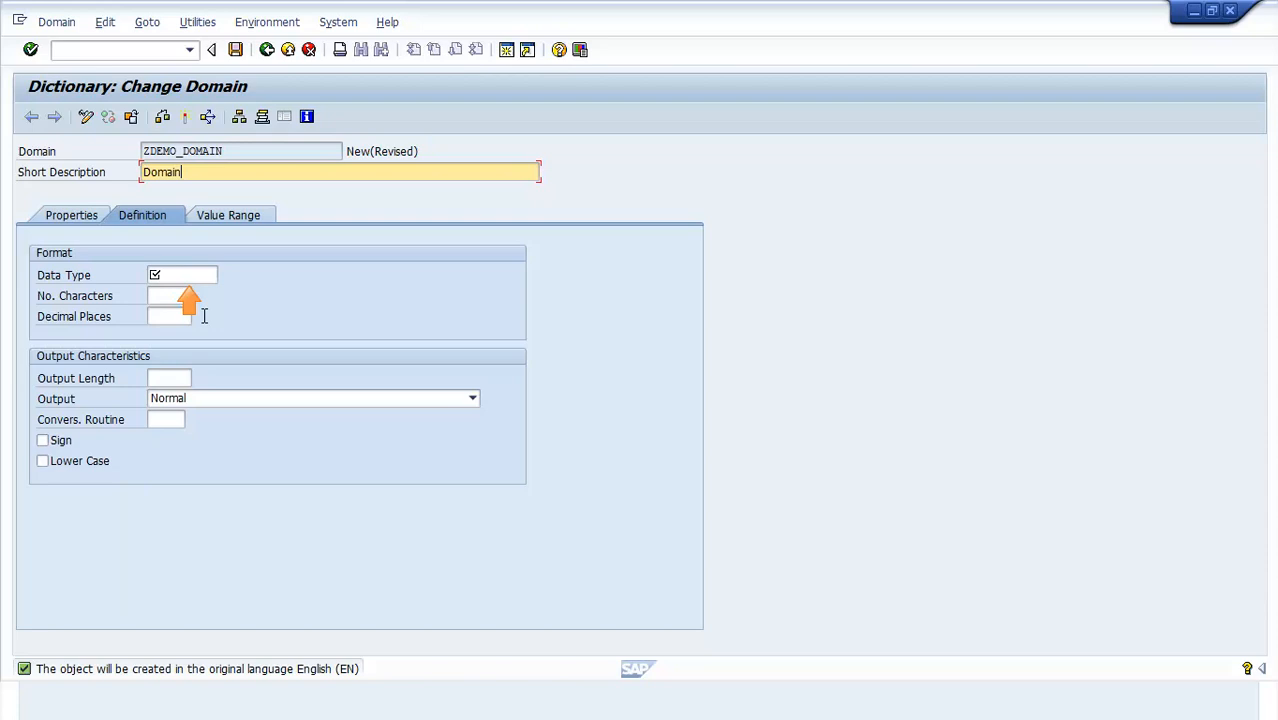
text(CHAR)
click(170, 296)
text(1)
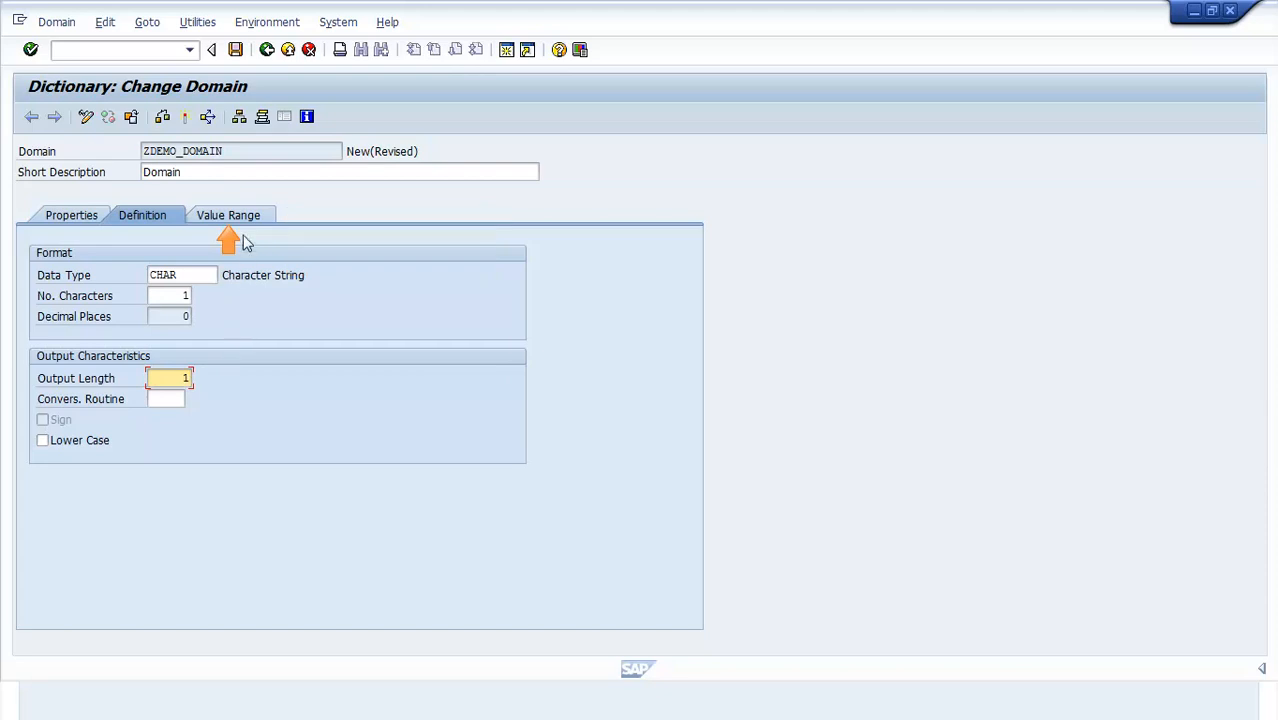
- Enter fixed values 1, 2, 3 described Demo 1, Demo 2, Demo 3 in the Value Range
click(228, 216)
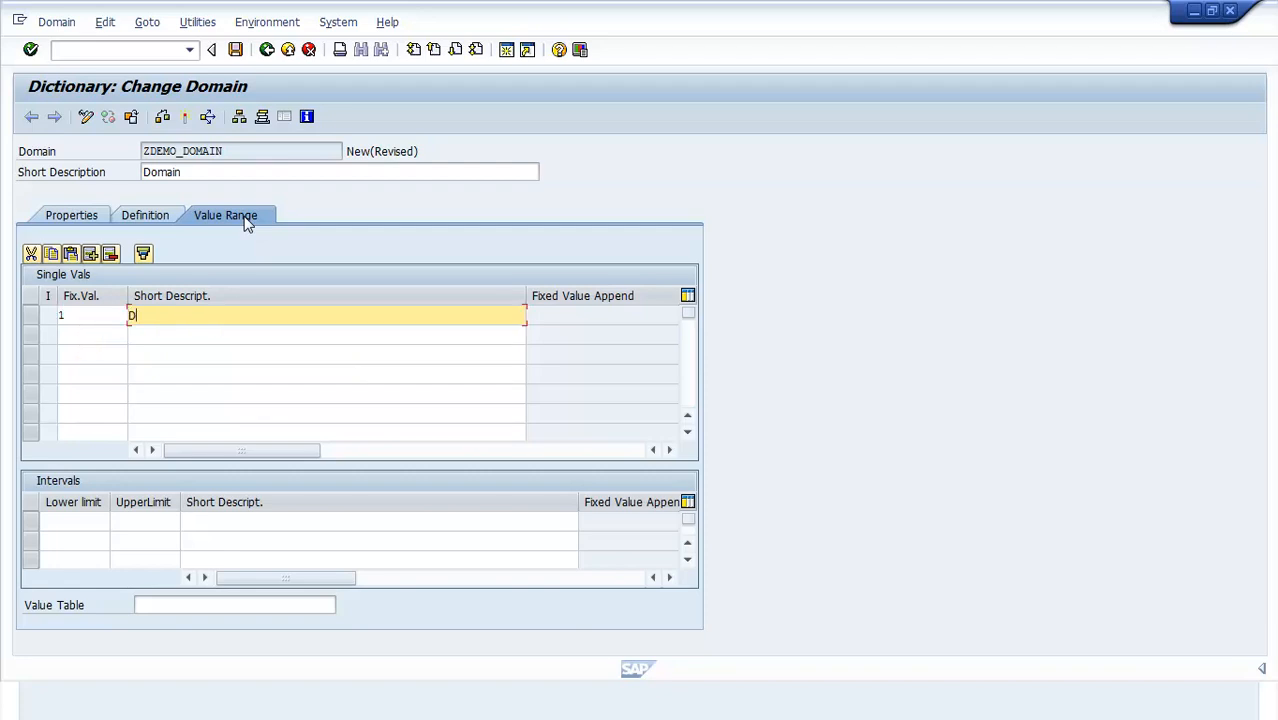
text(Demo 1)
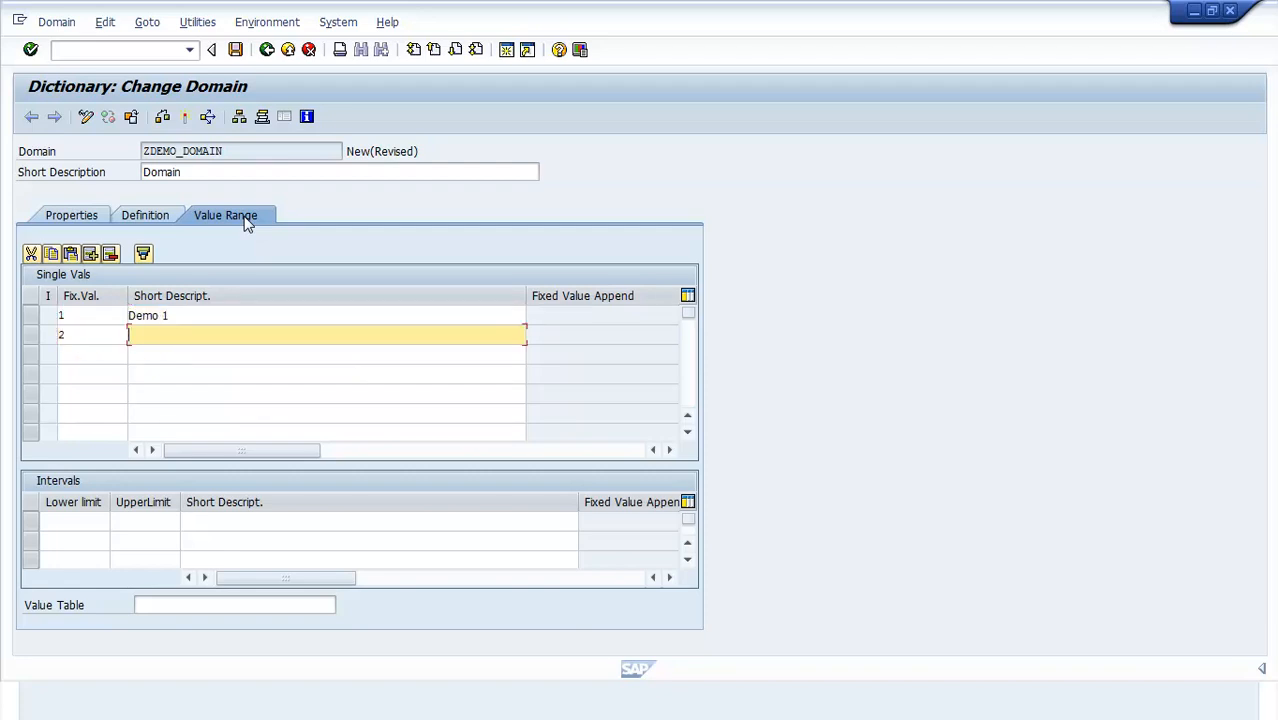
text(Demo 2)
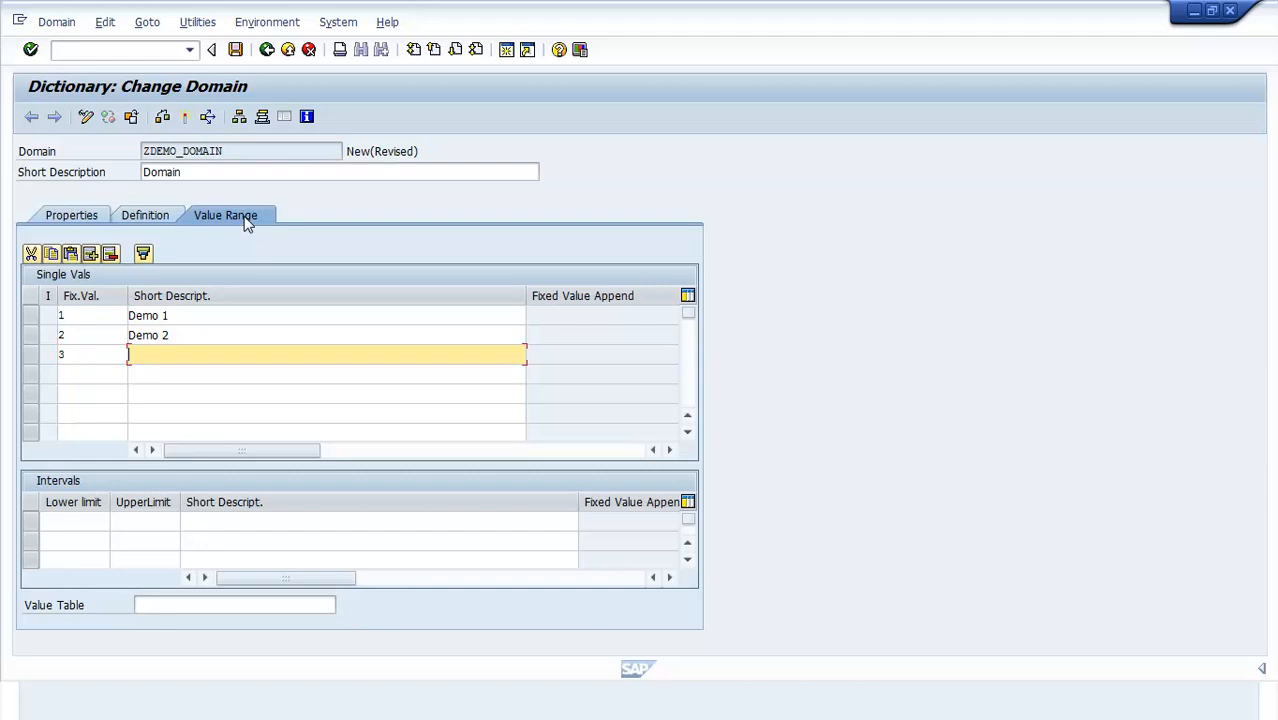
text(Demo 3)
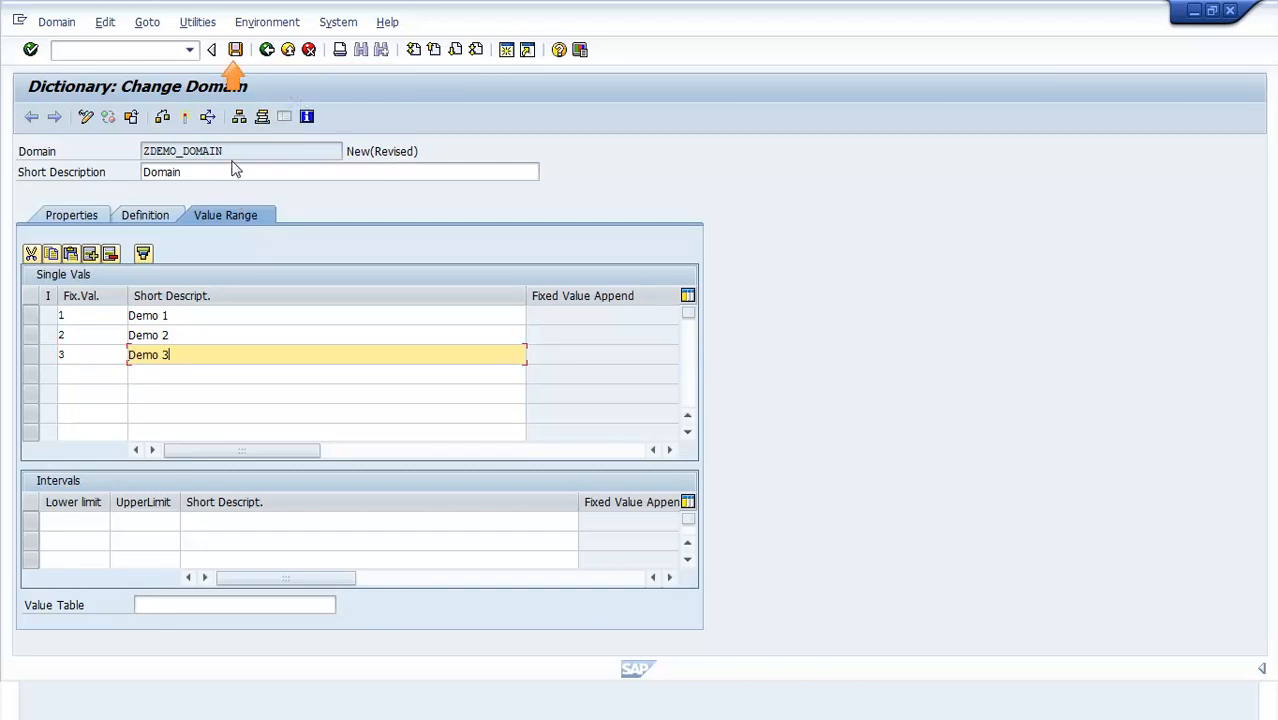
- Save ZDEMO_DOMAIN as a local object, bringing its status to New
click(236, 48)
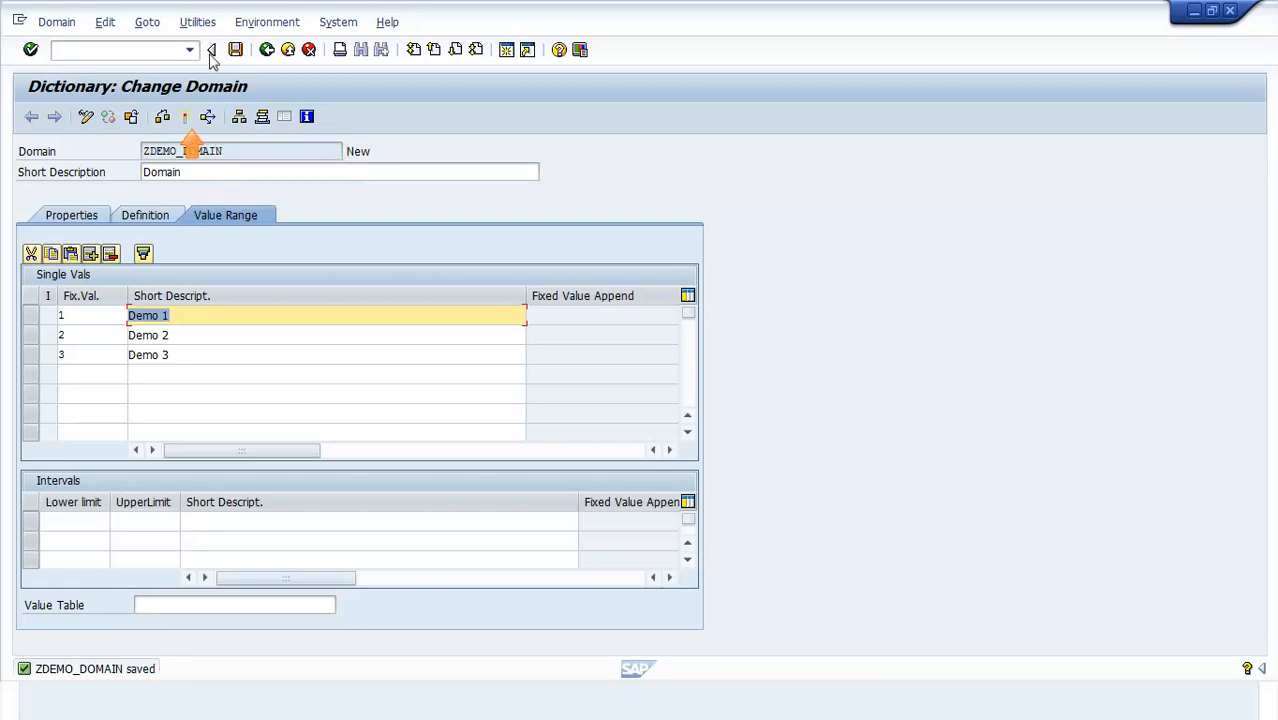
mouse_move(184, 116)
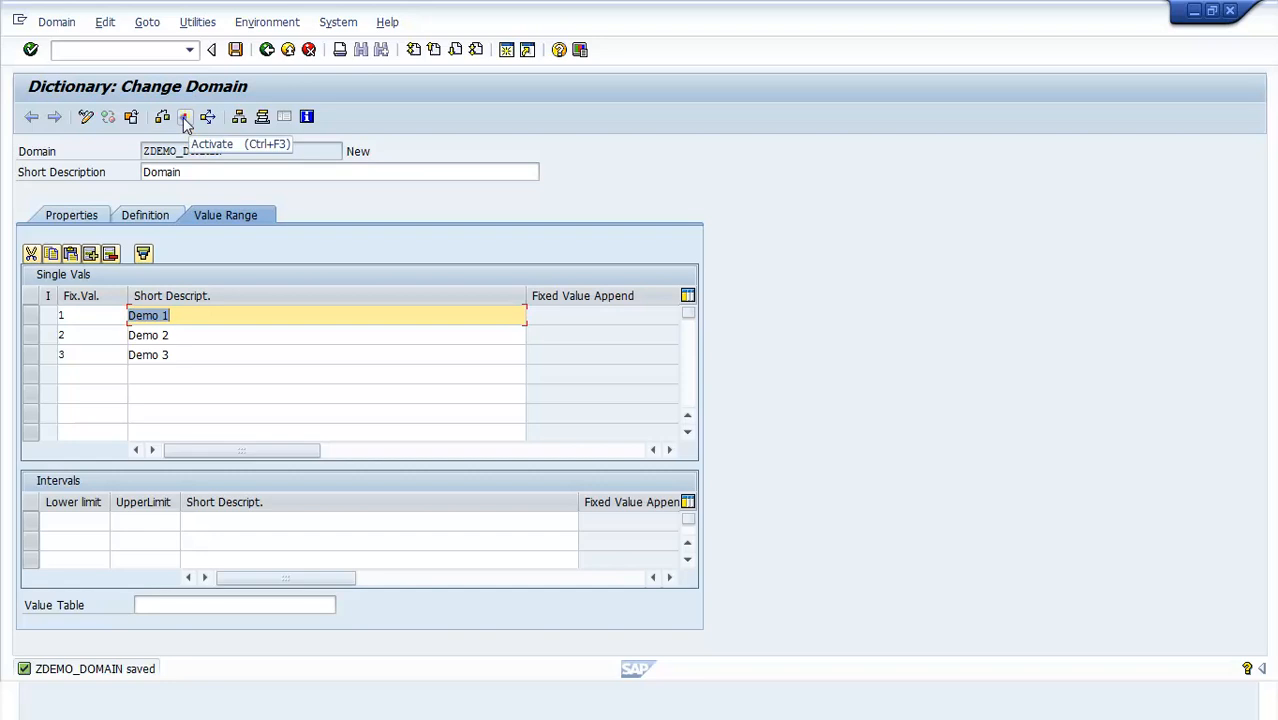
- Activate ZDEMO_DOMAIN and view its CHAR length 1 format on the Definition view
click(184, 116)
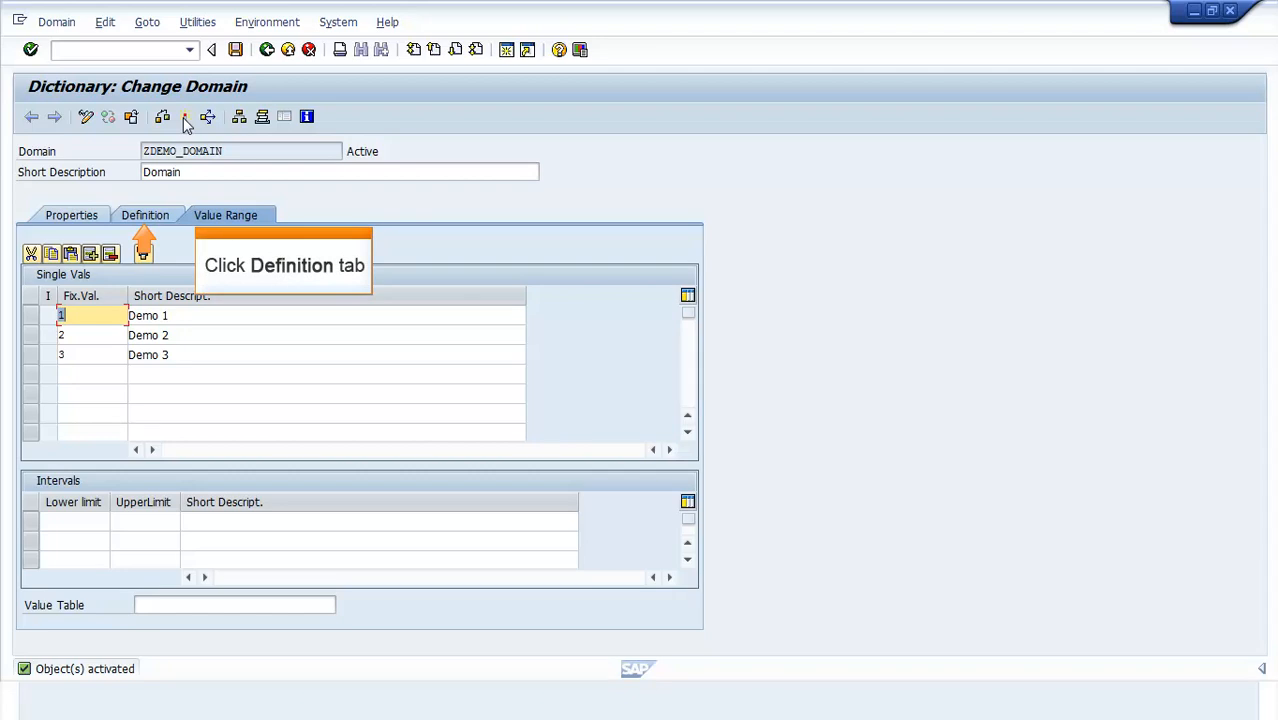
click(142, 216)
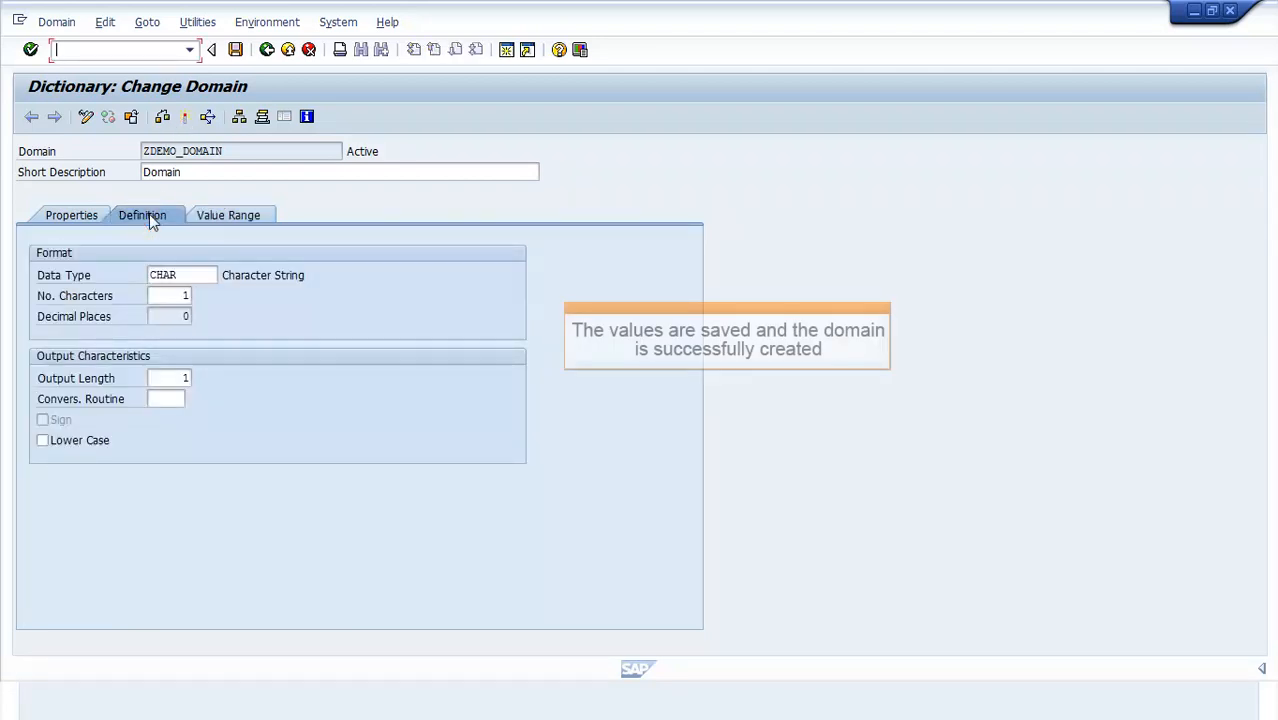